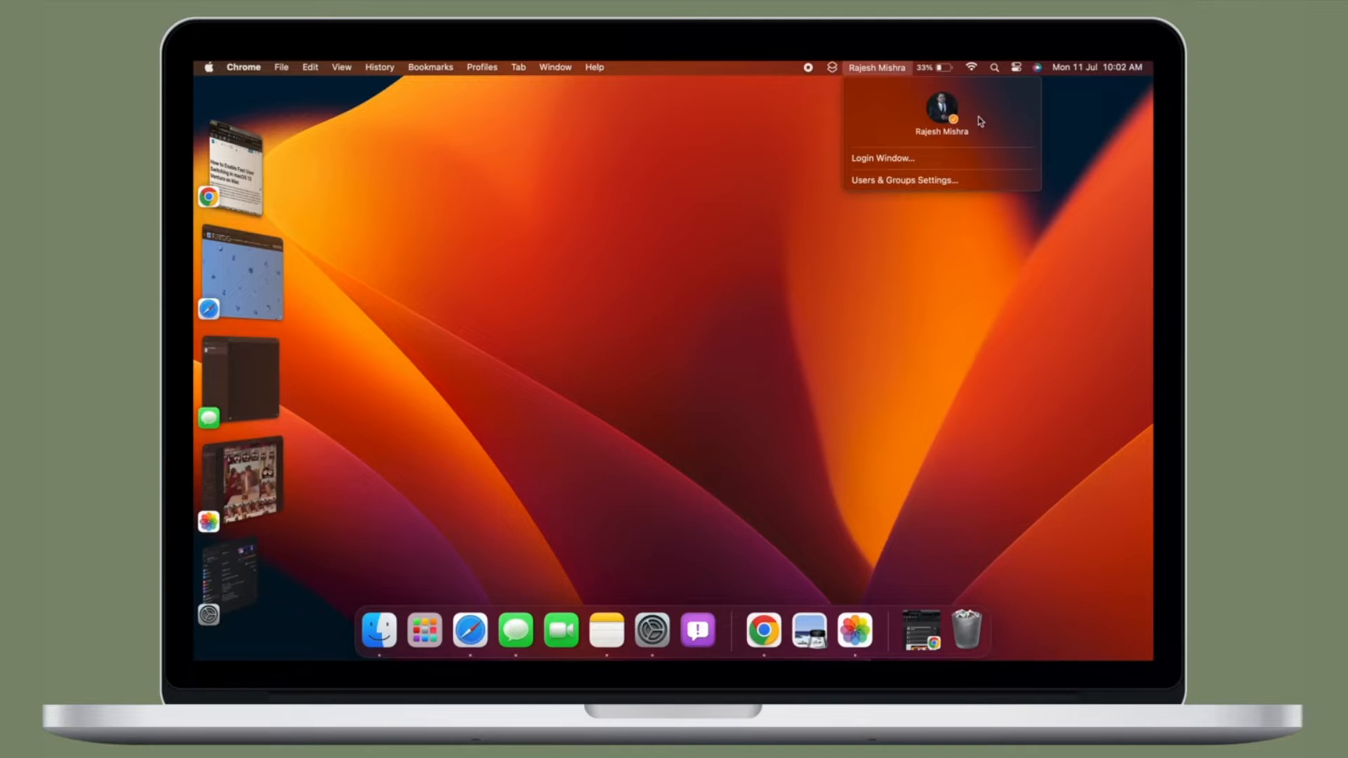
{"action": "mouse_move", "coordinate": [775, 218]}
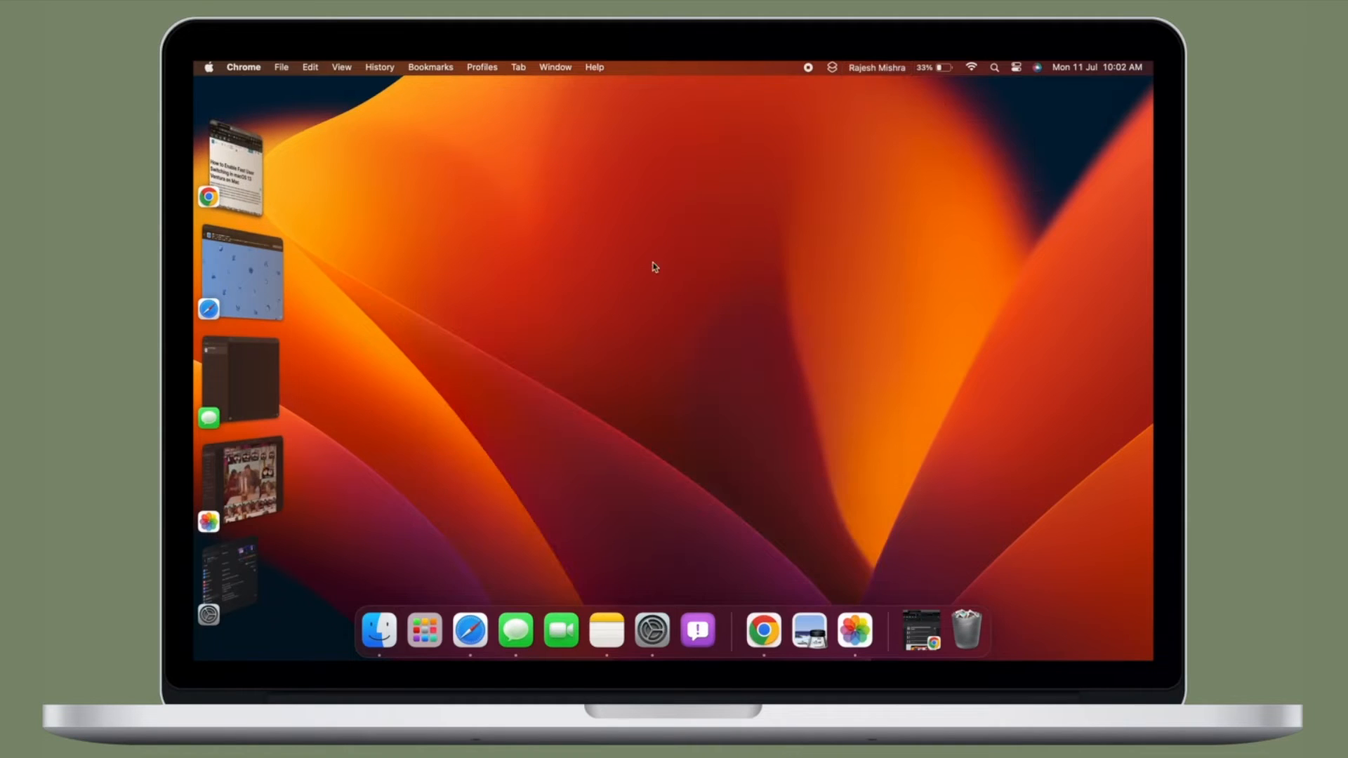
{"action": "mouse_move", "coordinate": [819, 215]}
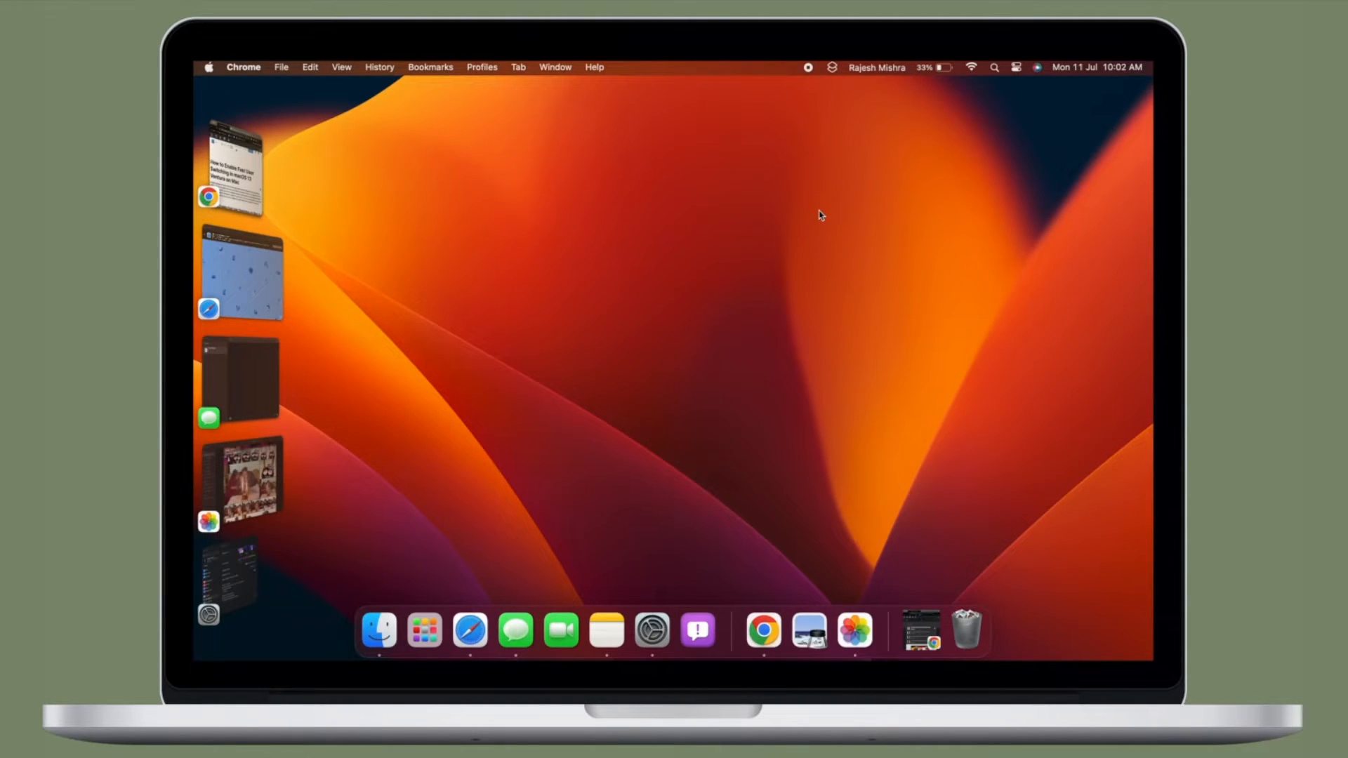
Show the current user's fast user switching options from Control Centre
{"action": "left_click", "coordinate": [1016, 67]}
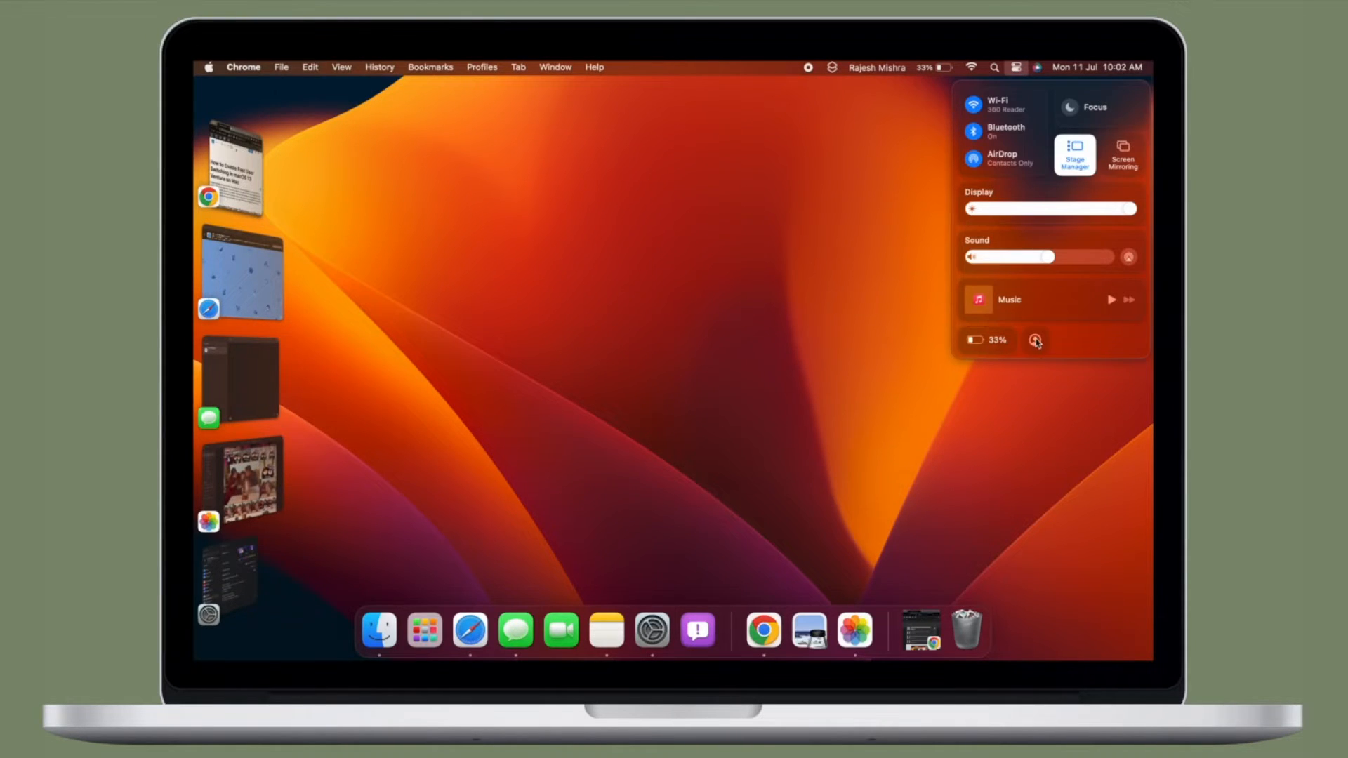
{"action": "left_click", "coordinate": [1036, 68]}
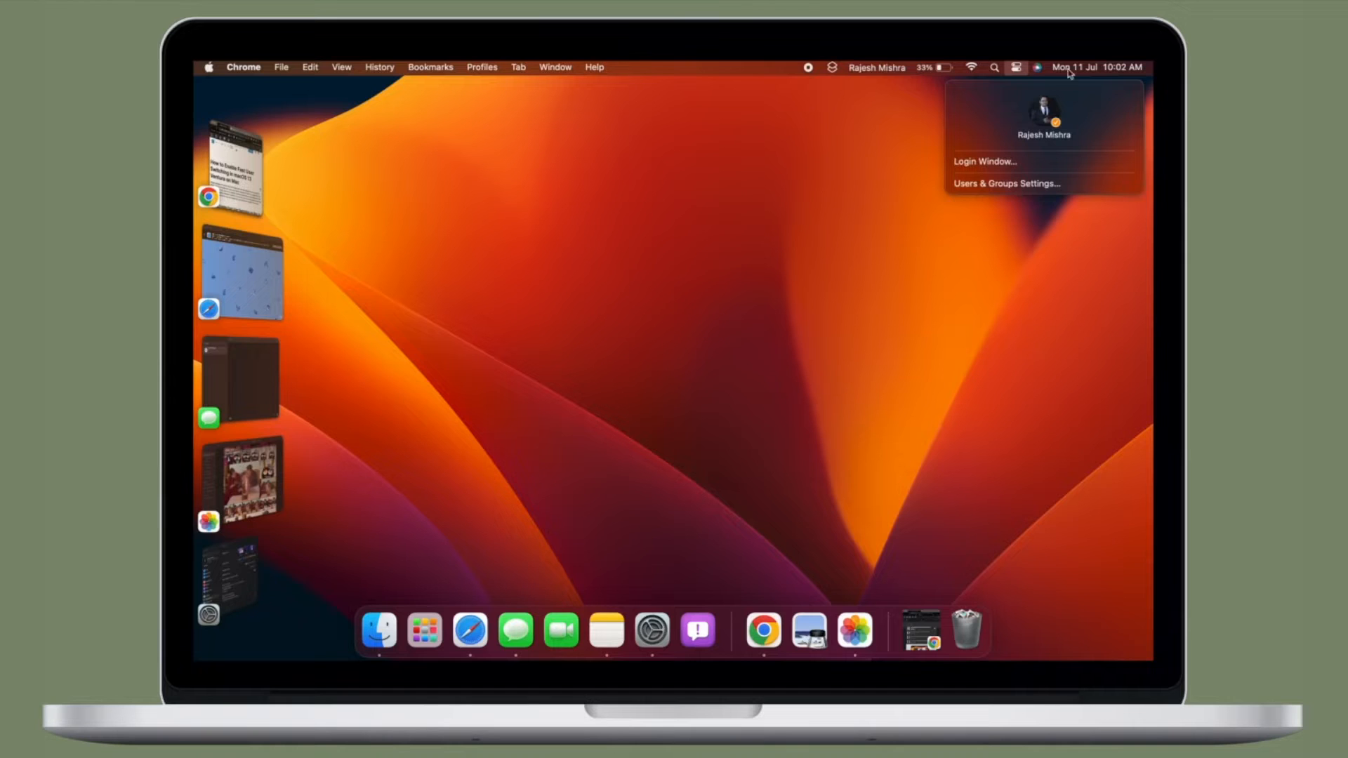
{"action": "mouse_move", "coordinate": [908, 245]}
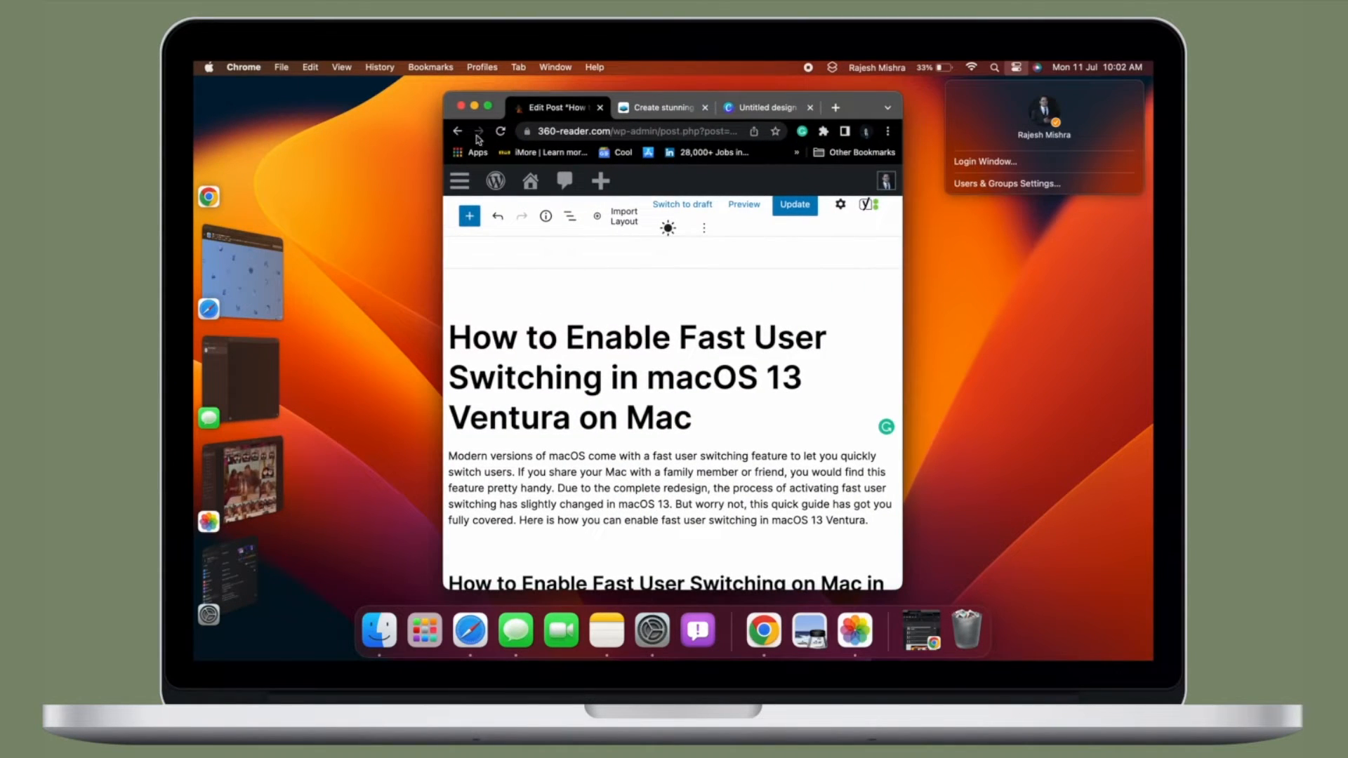
Bring up System Settings on its Appearance page, checking the user switching menu and Control Centre
{"action": "left_click", "coordinate": [474, 106]}
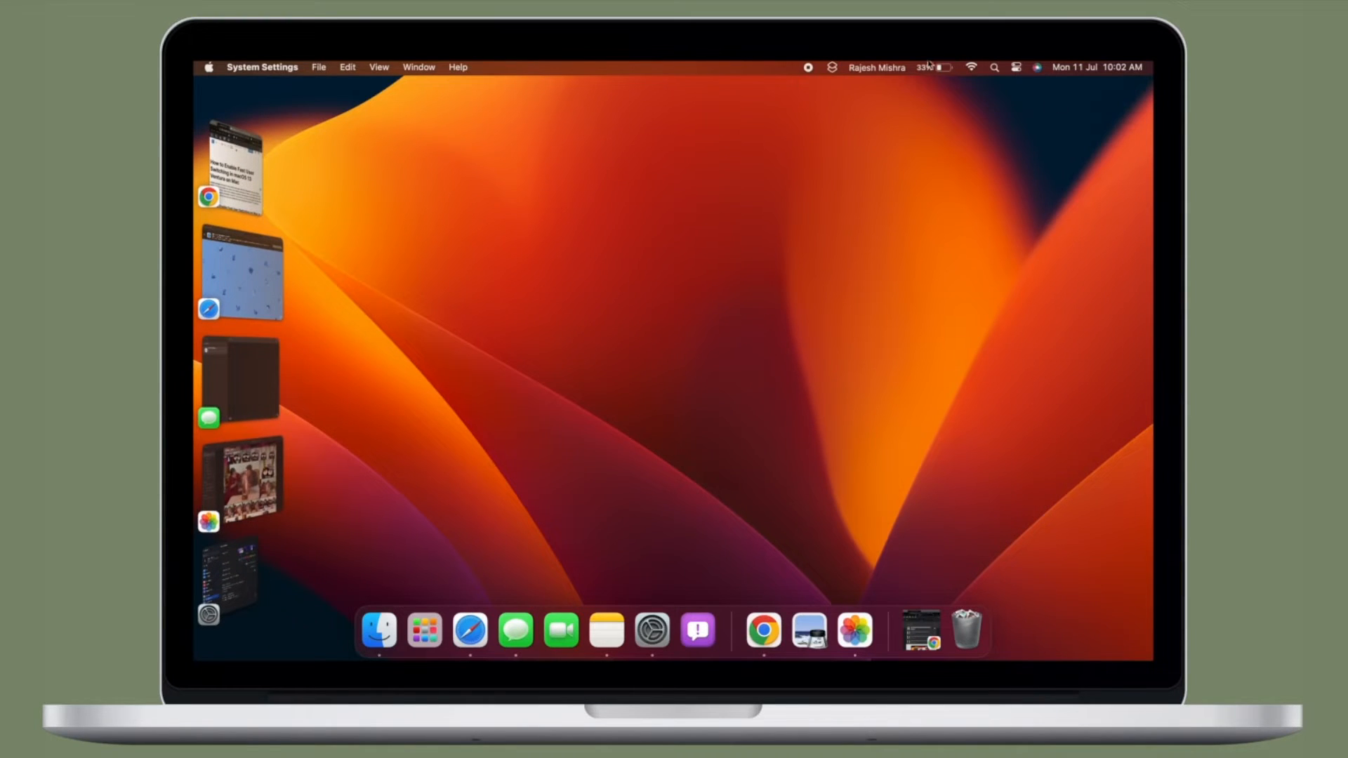
{"action": "left_click", "coordinate": [876, 67]}
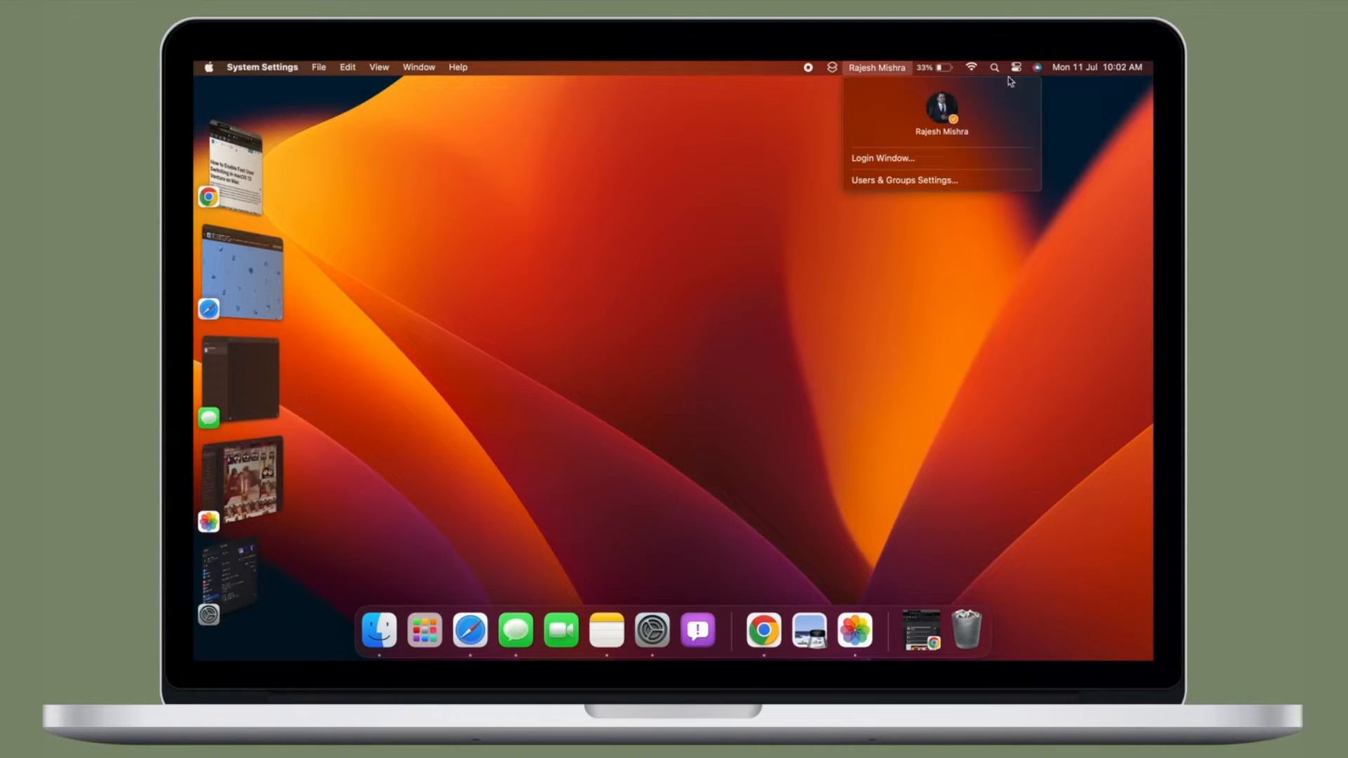
{"action": "left_click", "coordinate": [1016, 67]}
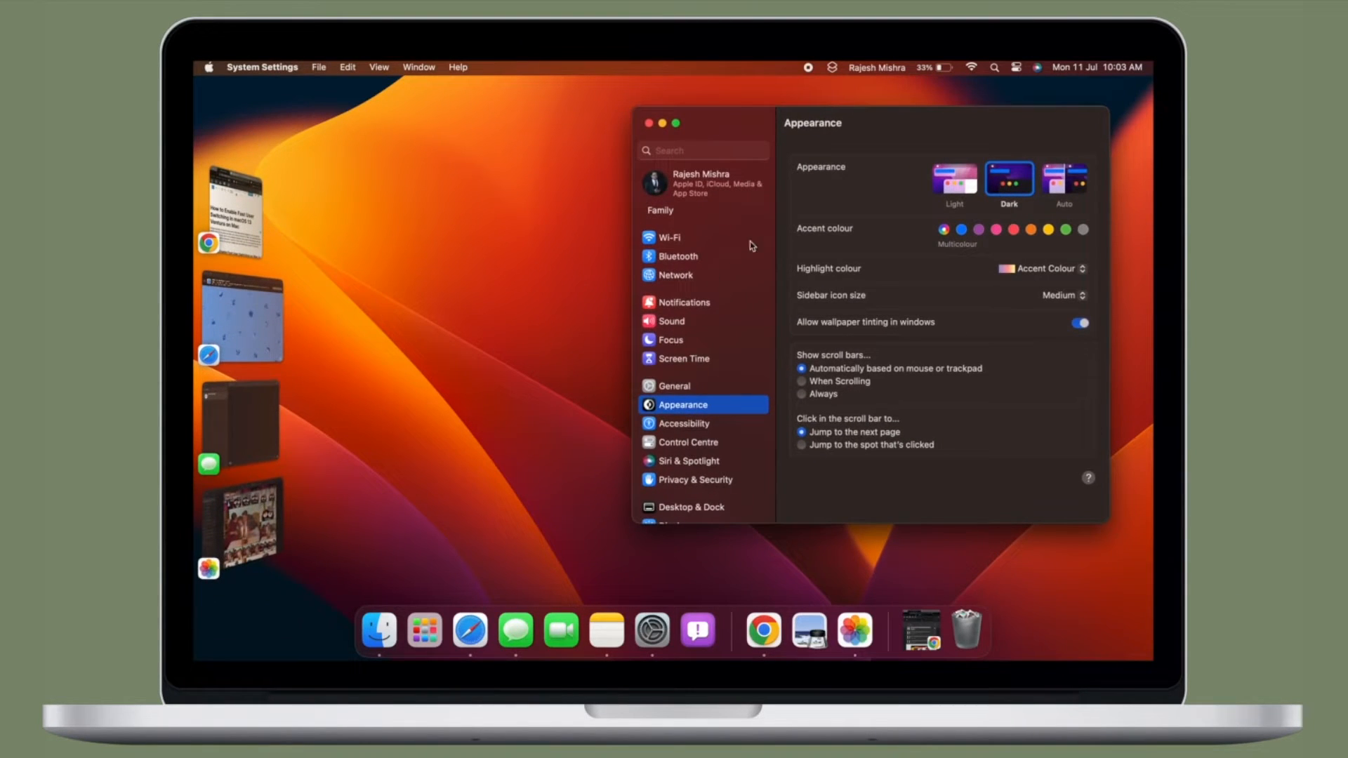
{"action": "left_click", "coordinate": [209, 68]}
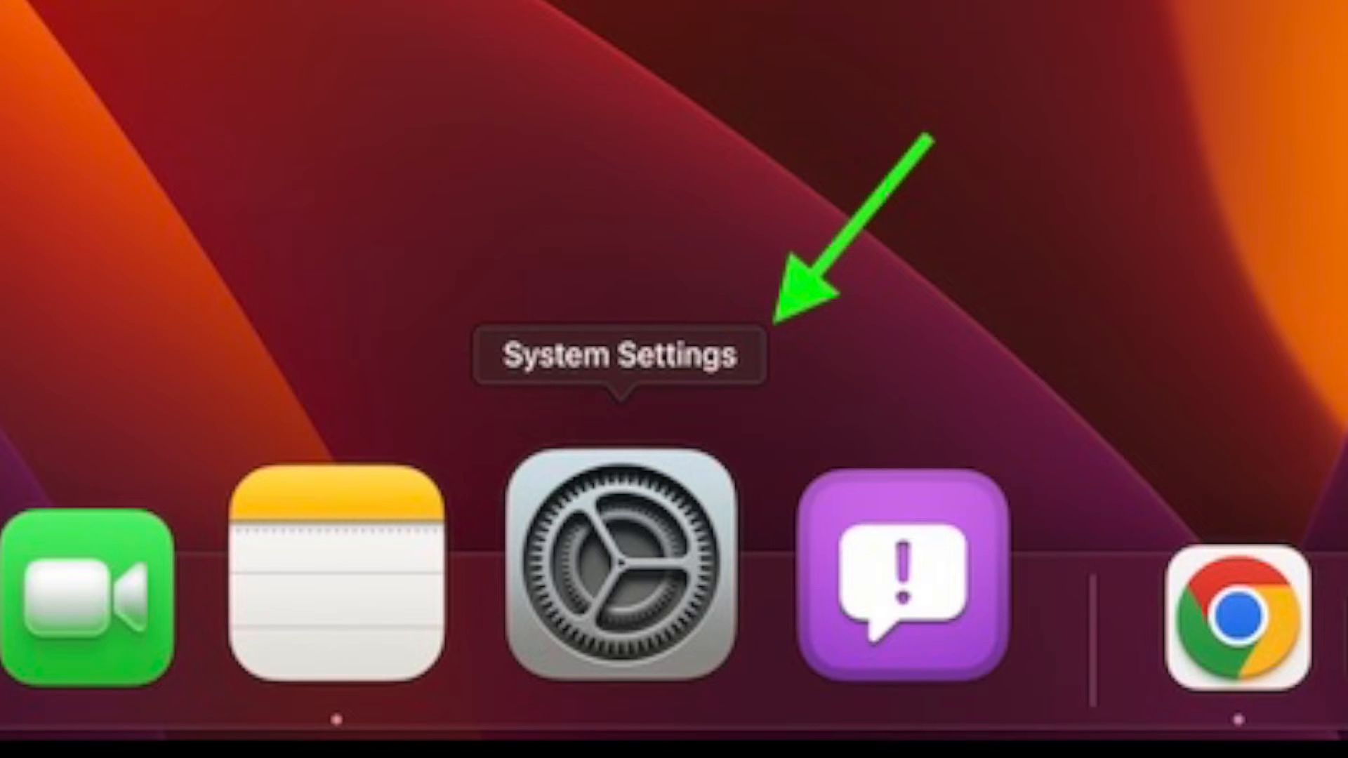
Close the System Settings window, returning to the desktop with Chrome active
{"action": "left_click", "coordinate": [613, 555]}
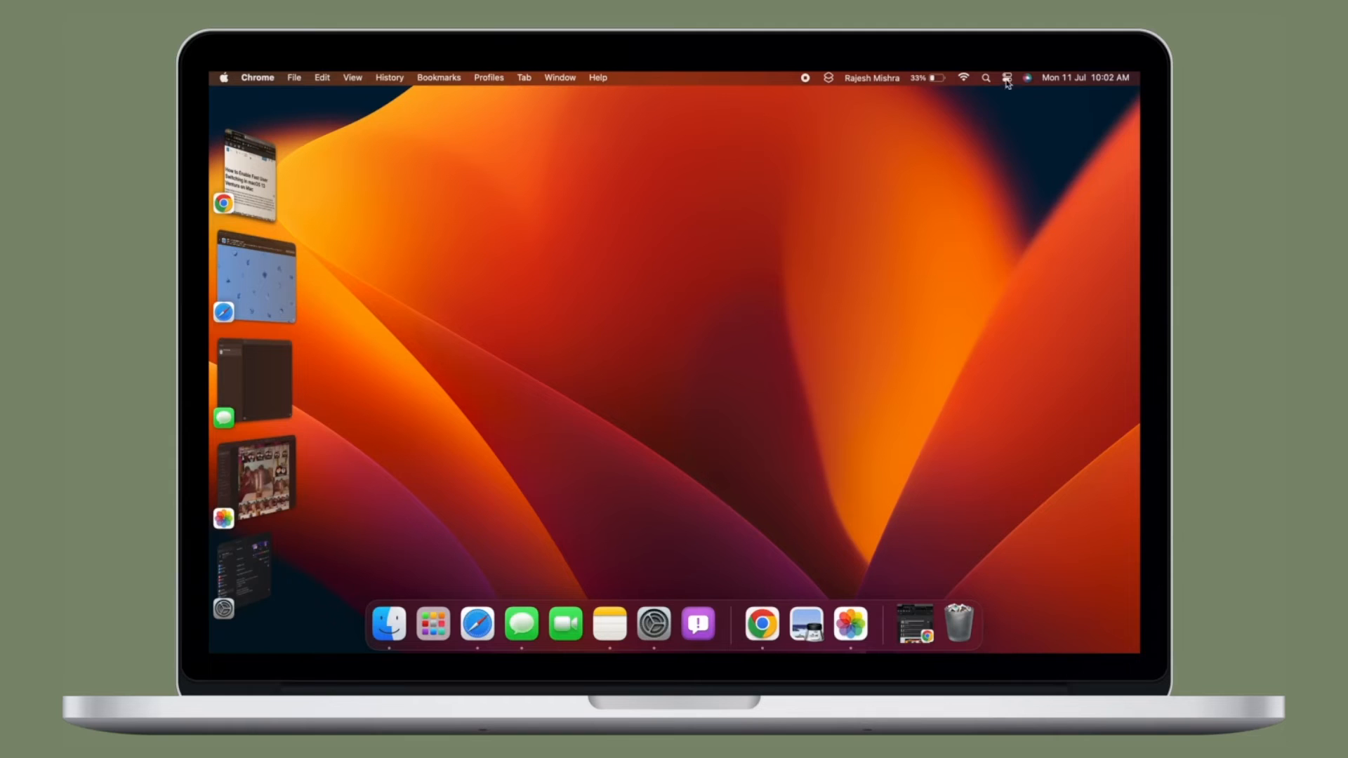
{"action": "left_click", "coordinate": [1006, 78]}
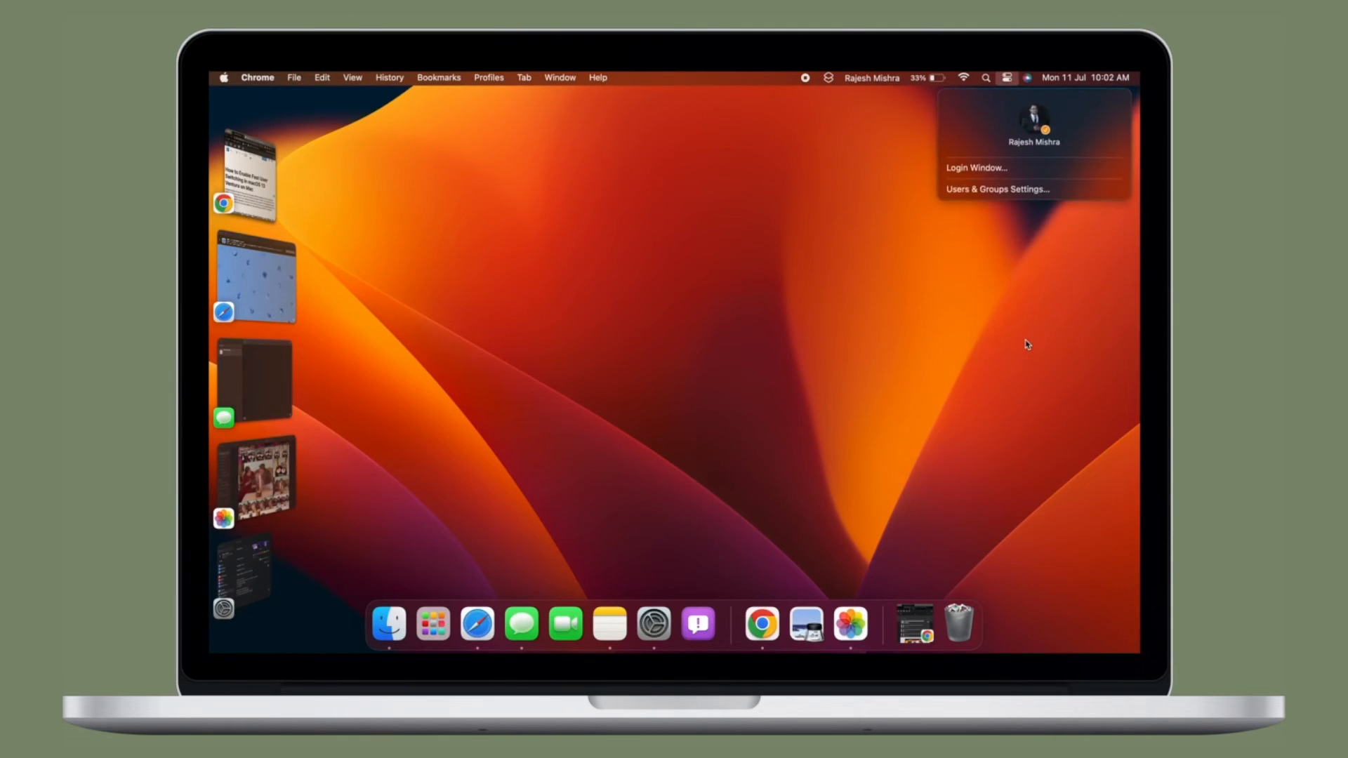
{"action": "mouse_move", "coordinate": [1066, 113]}
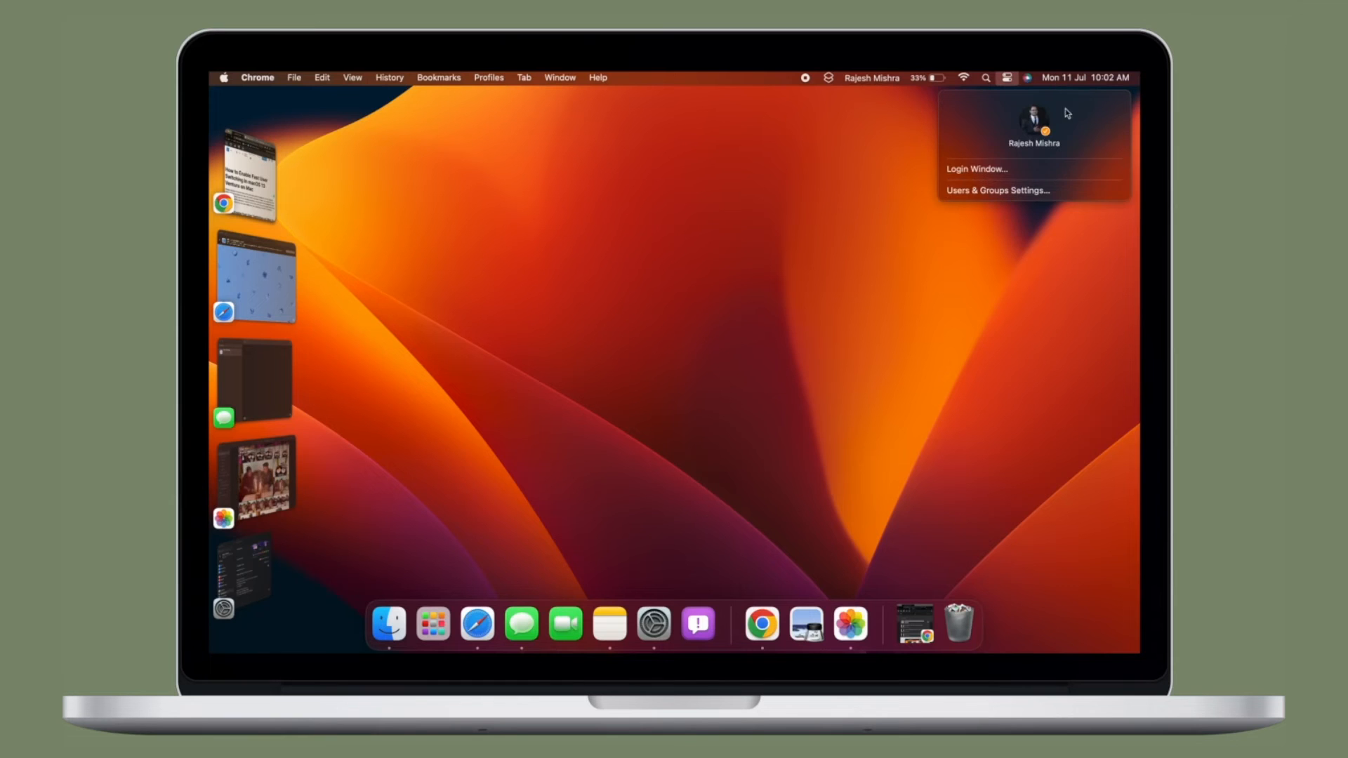
{"action": "left_click", "coordinate": [249, 172]}
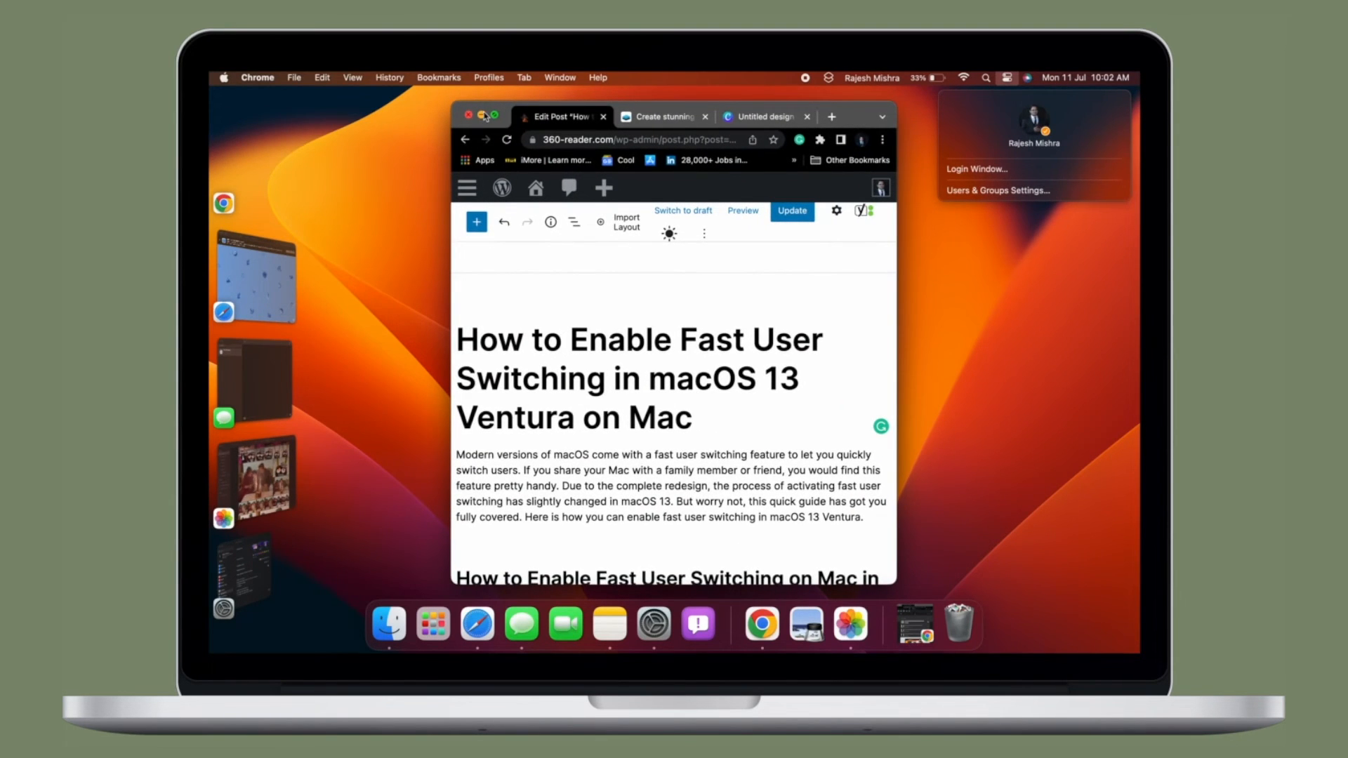
{"action": "left_click", "coordinate": [484, 116]}
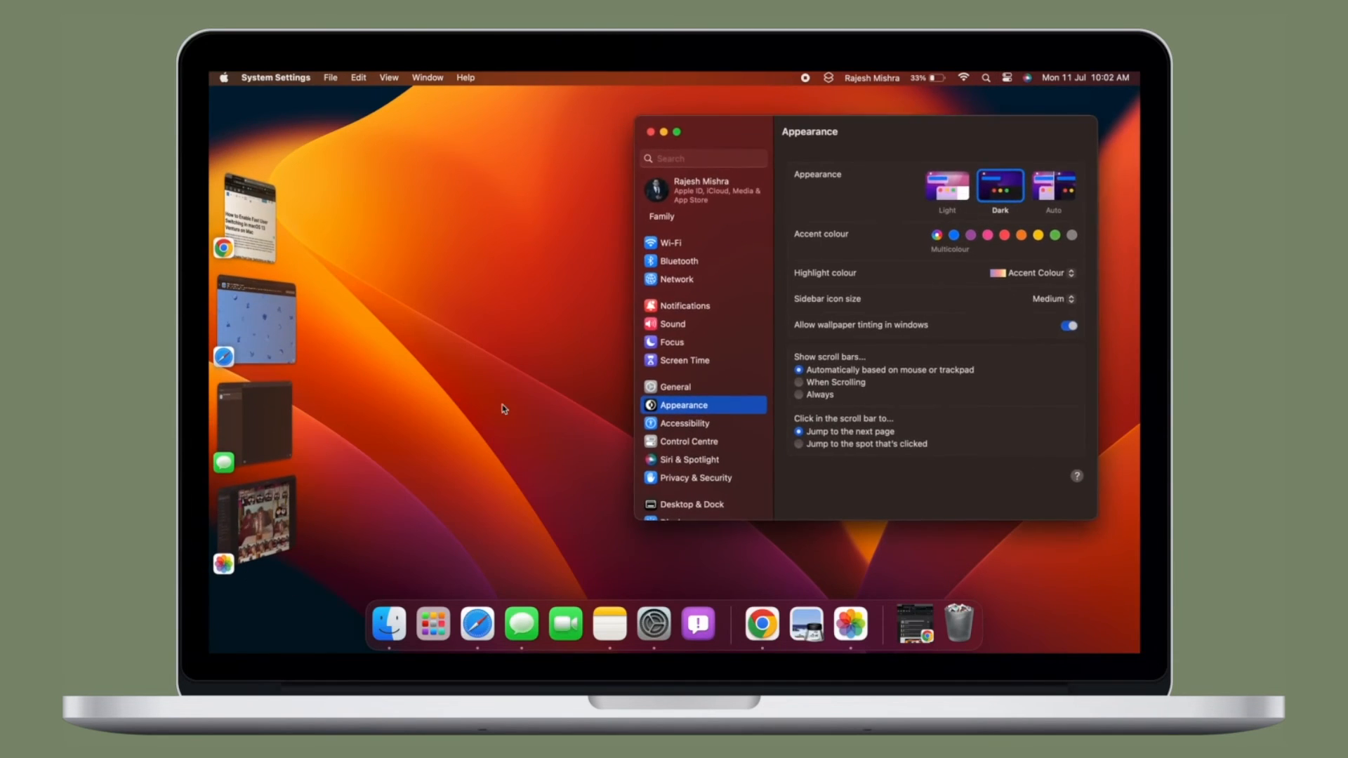
{"action": "mouse_move", "coordinate": [667, 178]}
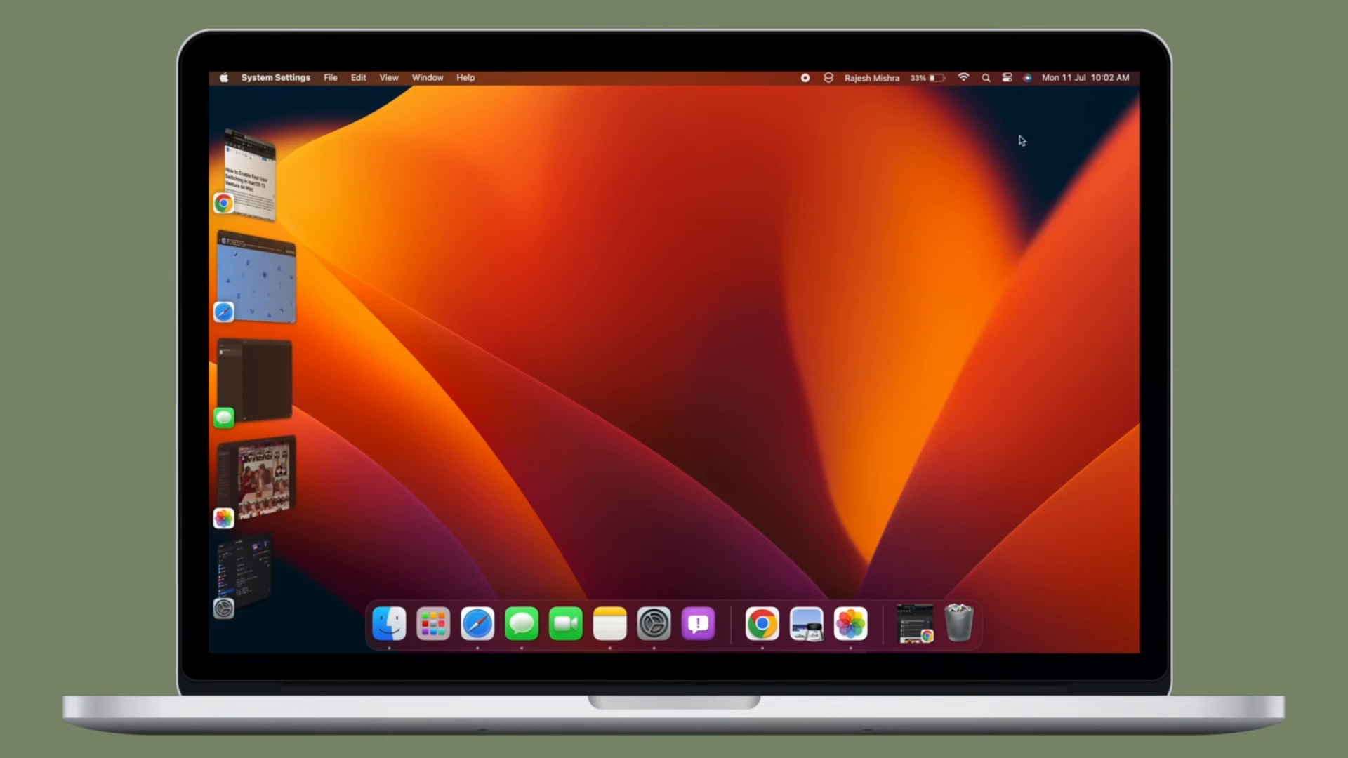
Check the menu-bar user switching menu, then dismiss it to bring Finder forward
{"action": "left_click", "coordinate": [871, 77]}
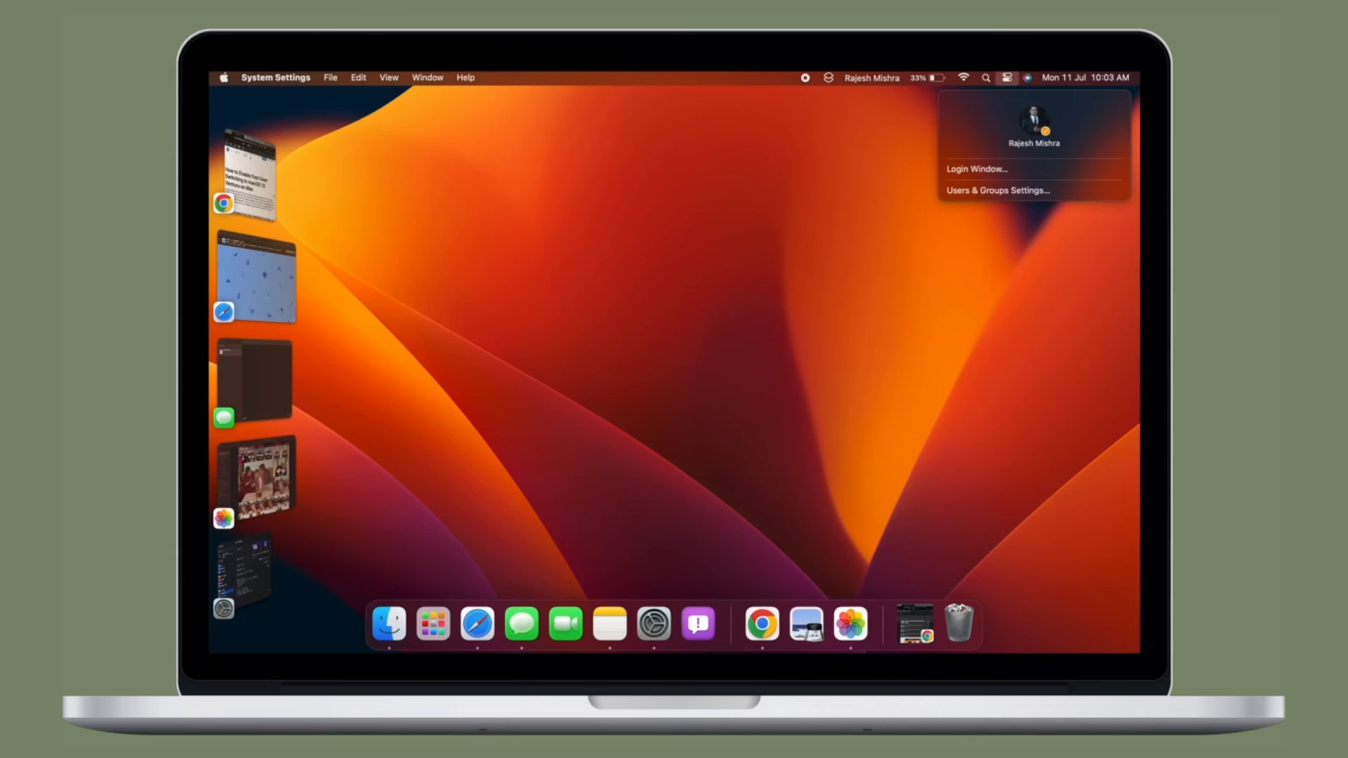
{"action": "left_click", "coordinate": [479, 455]}
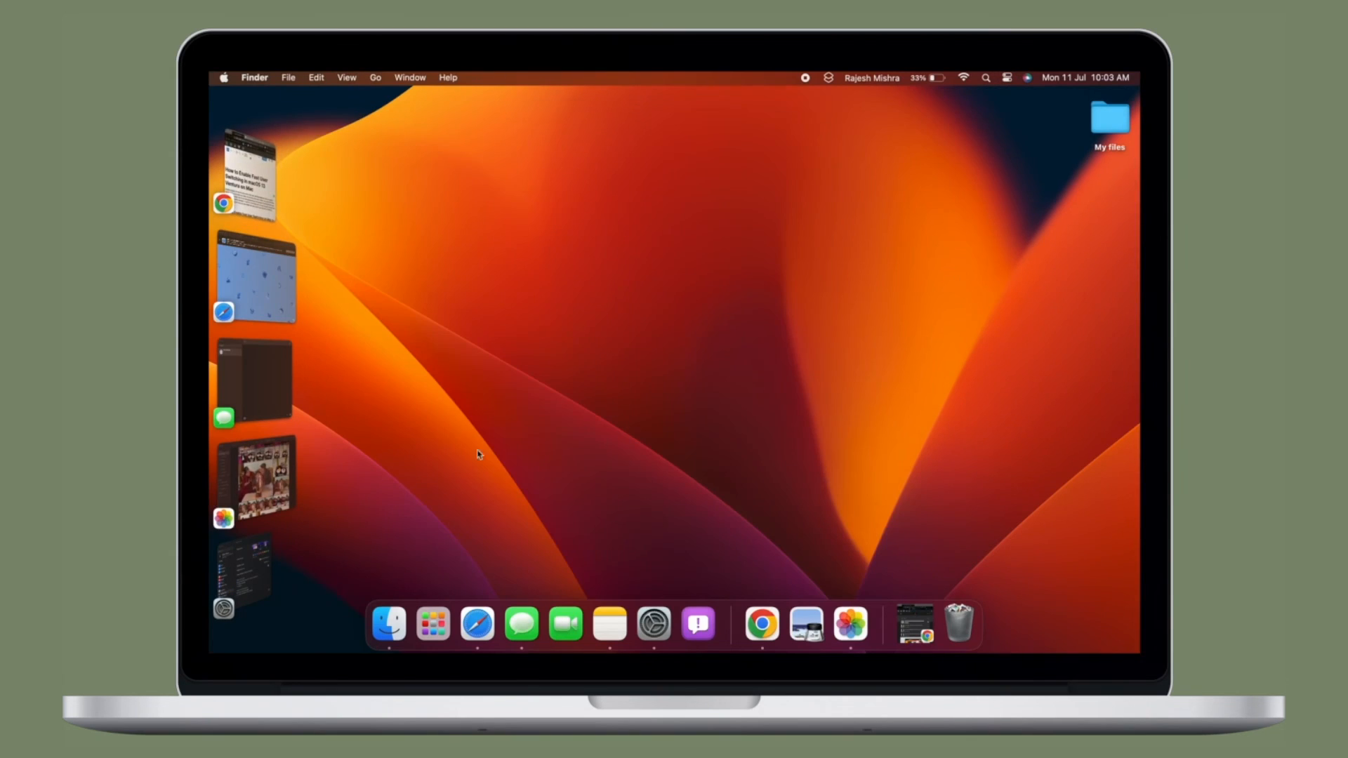